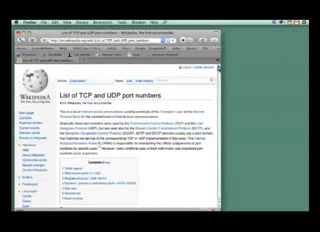
{"action": "scroll", "scroll_direction": "down", "scroll_amount": 3}
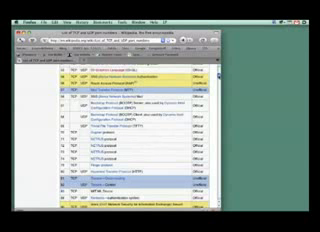
{"action": "scroll", "scroll_direction": "down", "scroll_amount": 3}
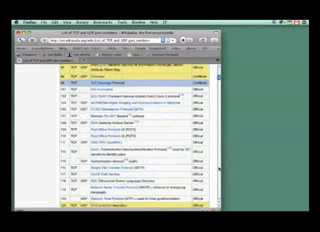
{"action": "scroll", "scroll_direction": "down", "scroll_amount": 3}
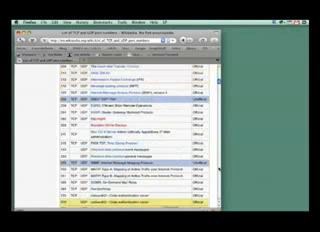
{"action": "scroll", "scroll_direction": "down", "scroll_amount": 3}
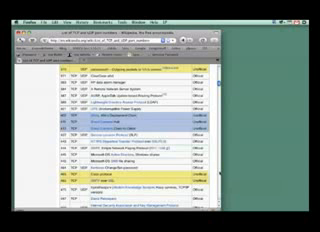
{"action": "scroll", "scroll_direction": "down", "scroll_amount": 3}
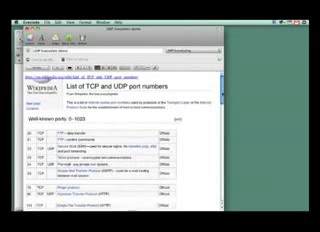
{"action": "scroll", "scroll_direction": "down", "scroll_amount": 3}
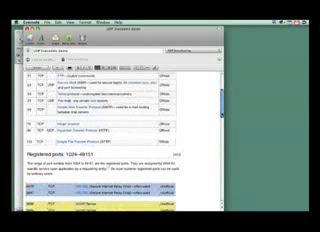
{"action": "scroll", "scroll_direction": "down", "scroll_amount": 3}
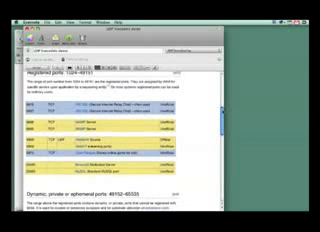
{"action": "scroll", "scroll_direction": "down", "scroll_amount": 3}
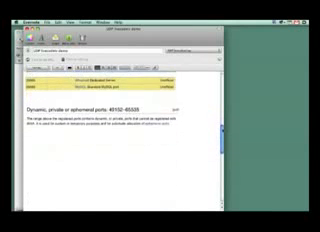